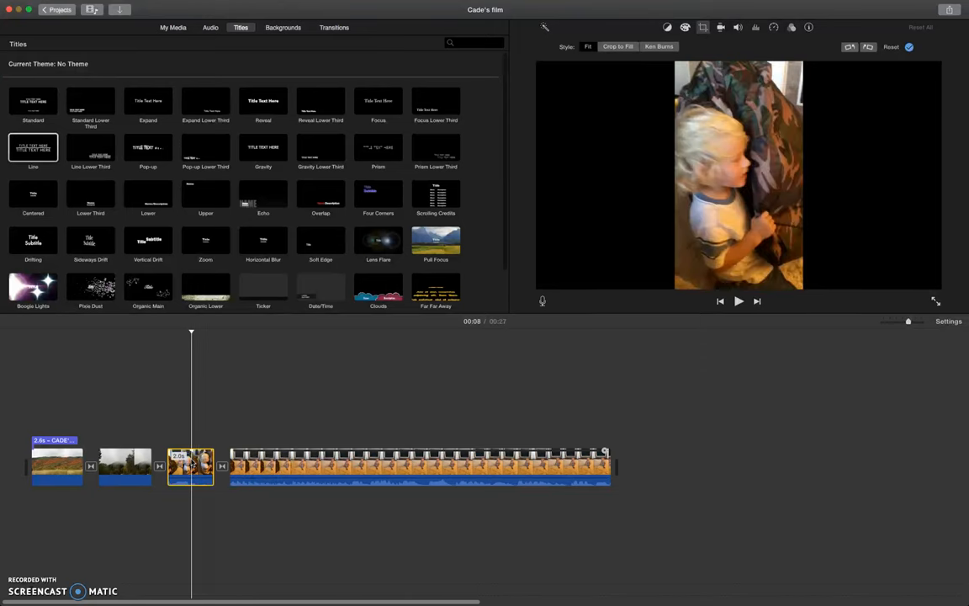
mouse_move(782, 28)
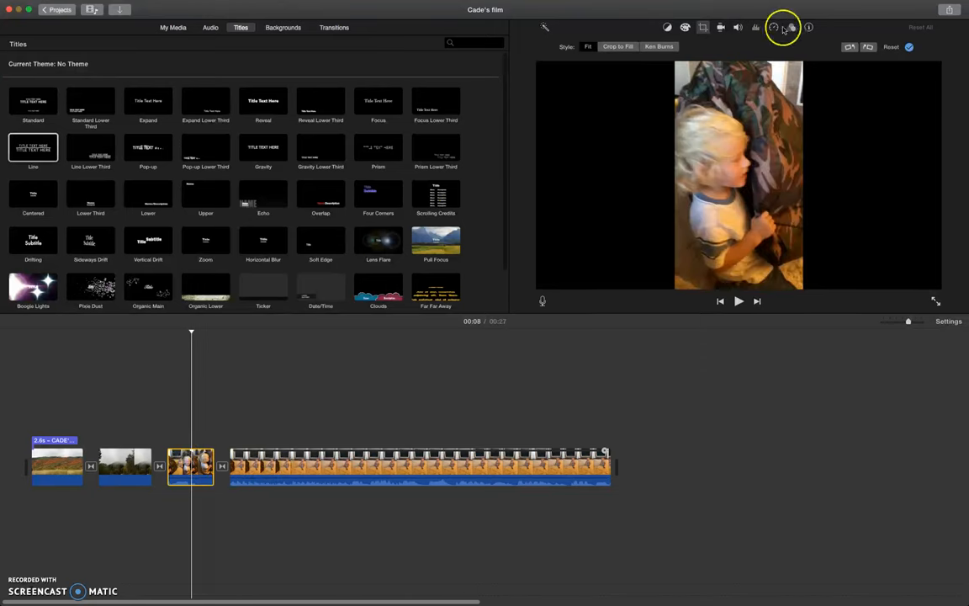
mouse_move(774, 27)
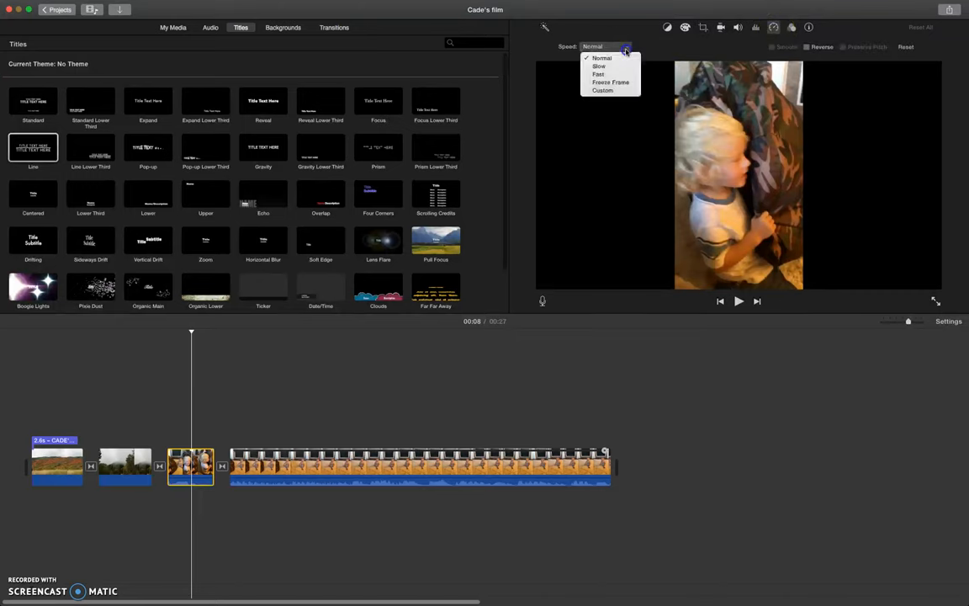
mouse_move(608, 66)
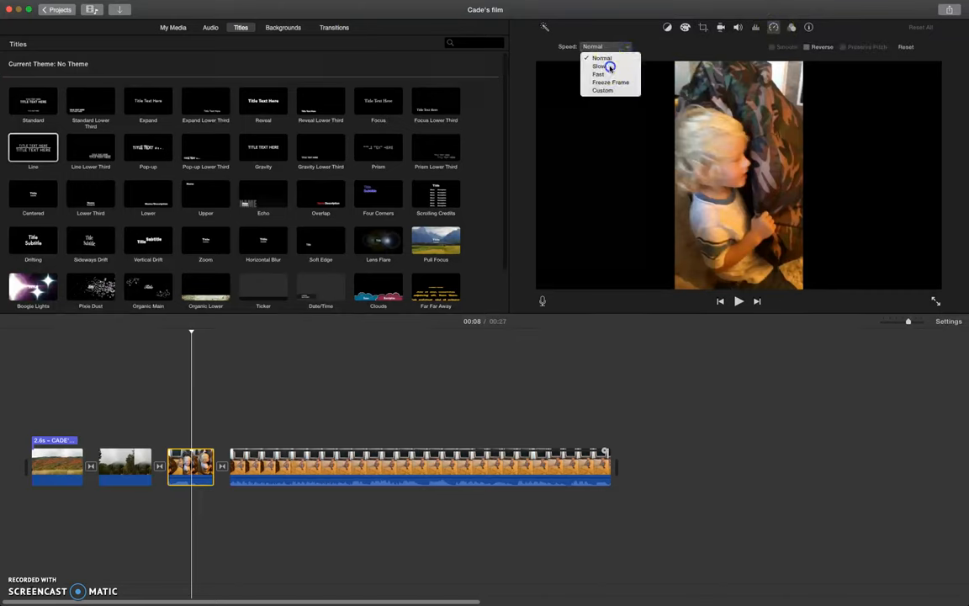
Set the short third clip's speed to Slow at 50%
left_click(598, 65)
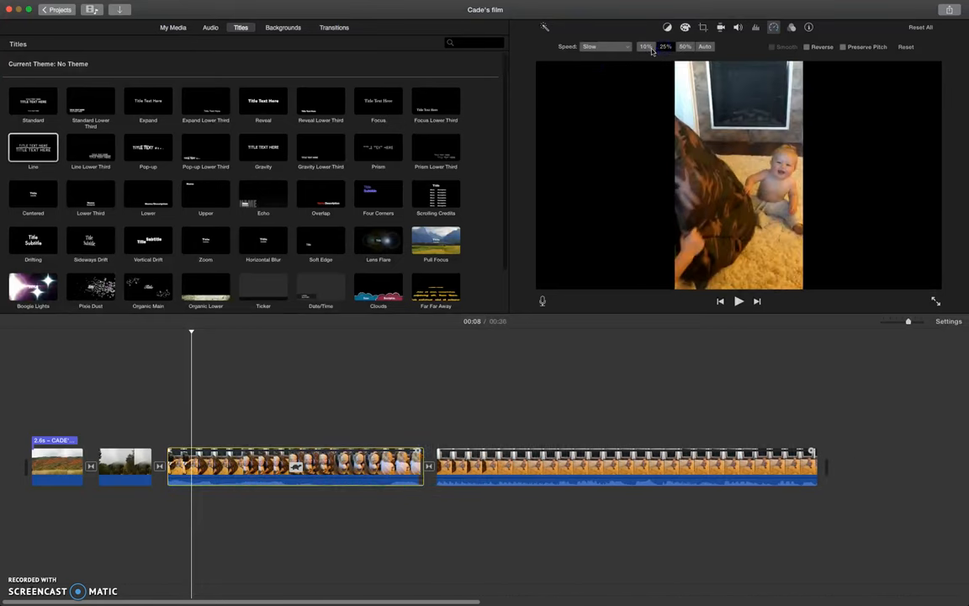
left_click(665, 46)
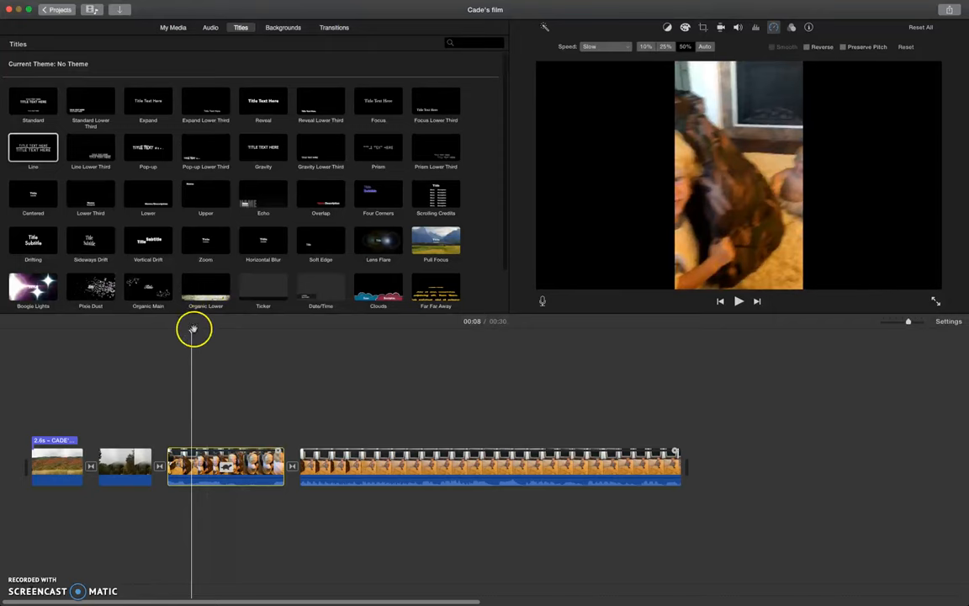
left_click_drag(192, 340, 169, 341)
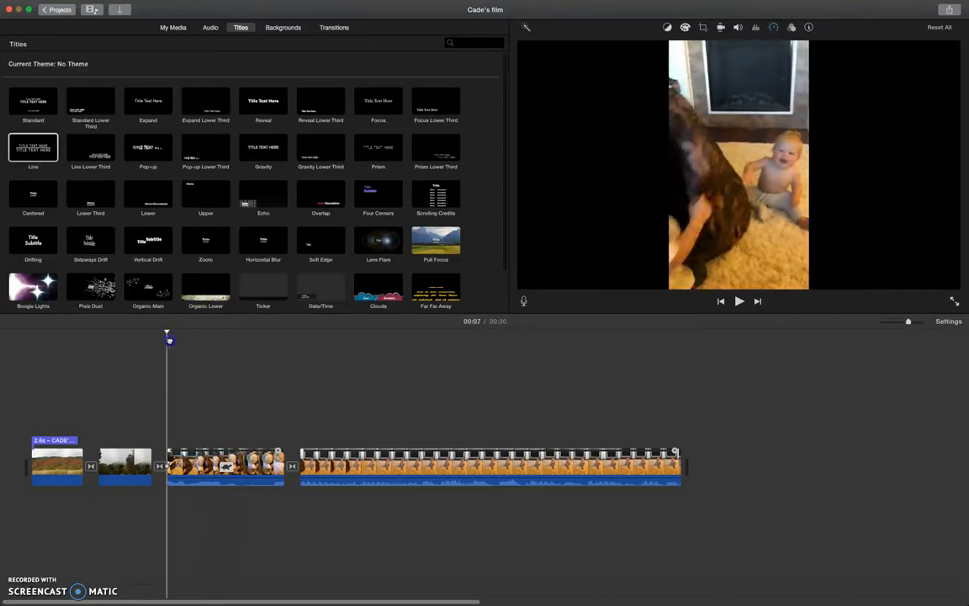
left_click(739, 301)
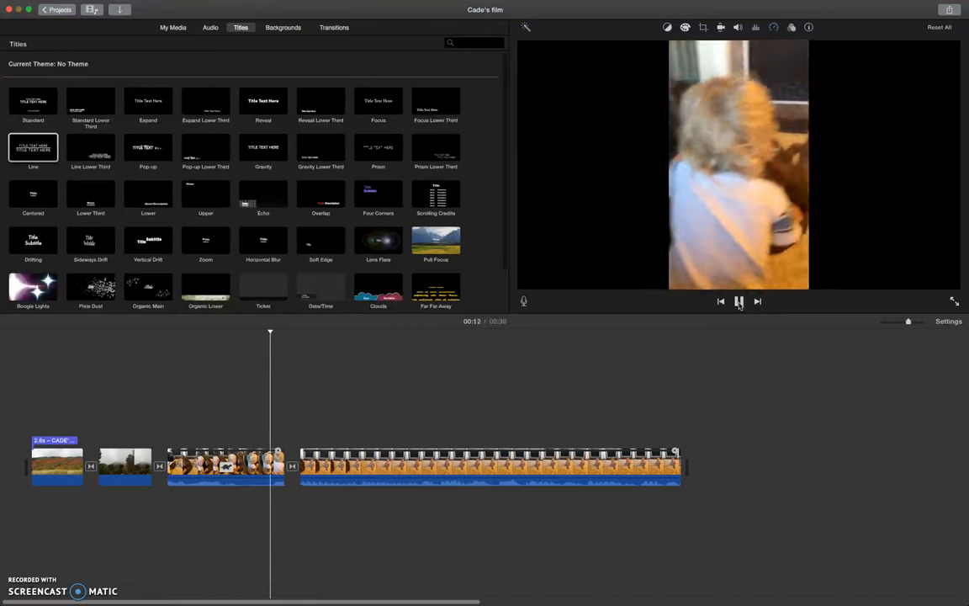
left_click(738, 301)
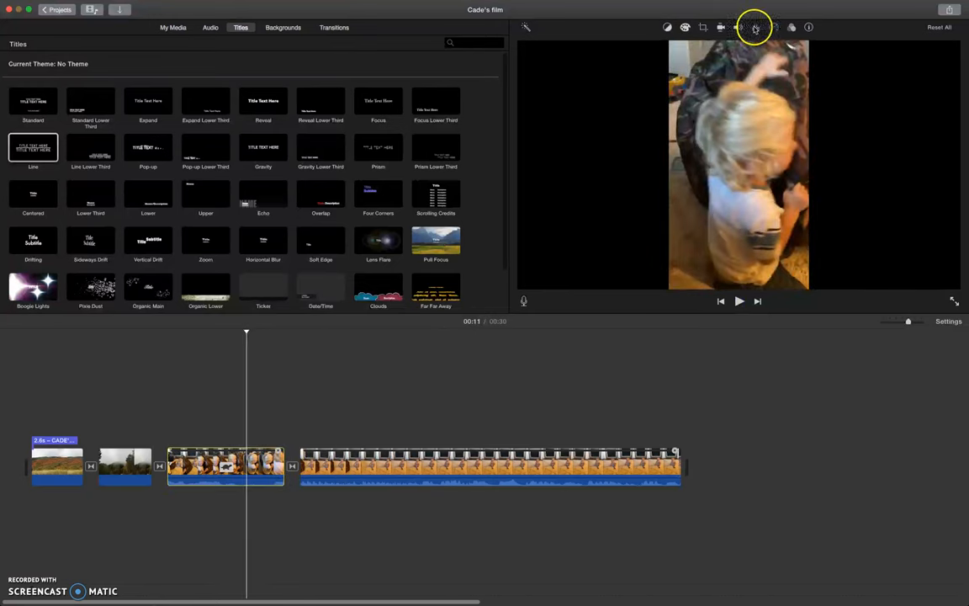
Give the third clip a custom 175% speed and preview it in the viewer
left_click(754, 27)
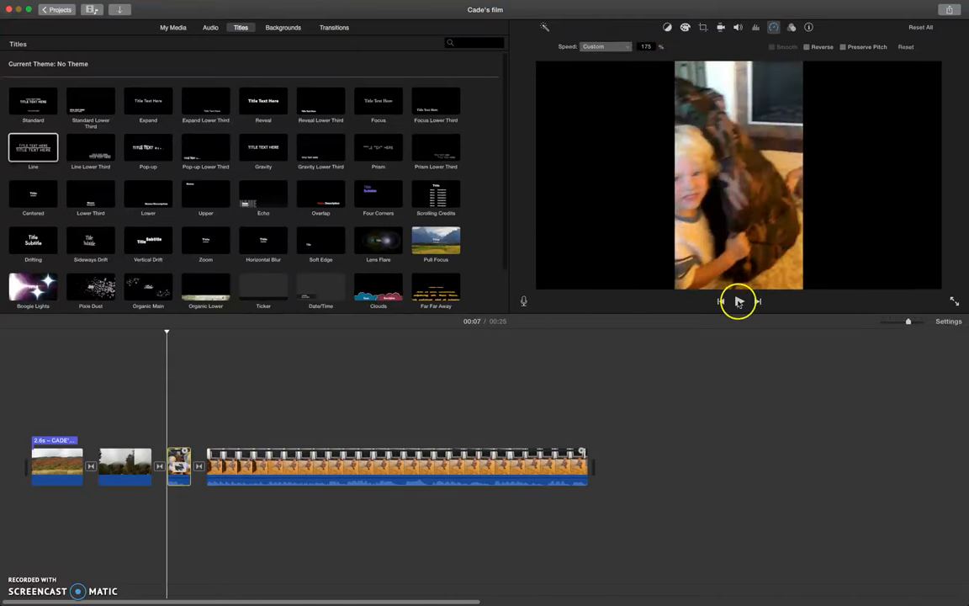
left_click(738, 301)
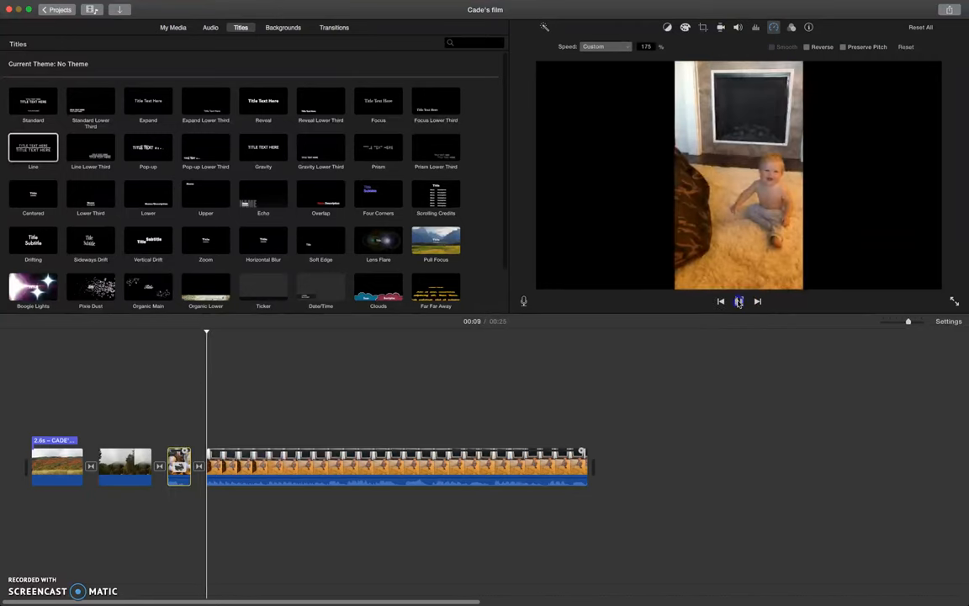
left_click(738, 301)
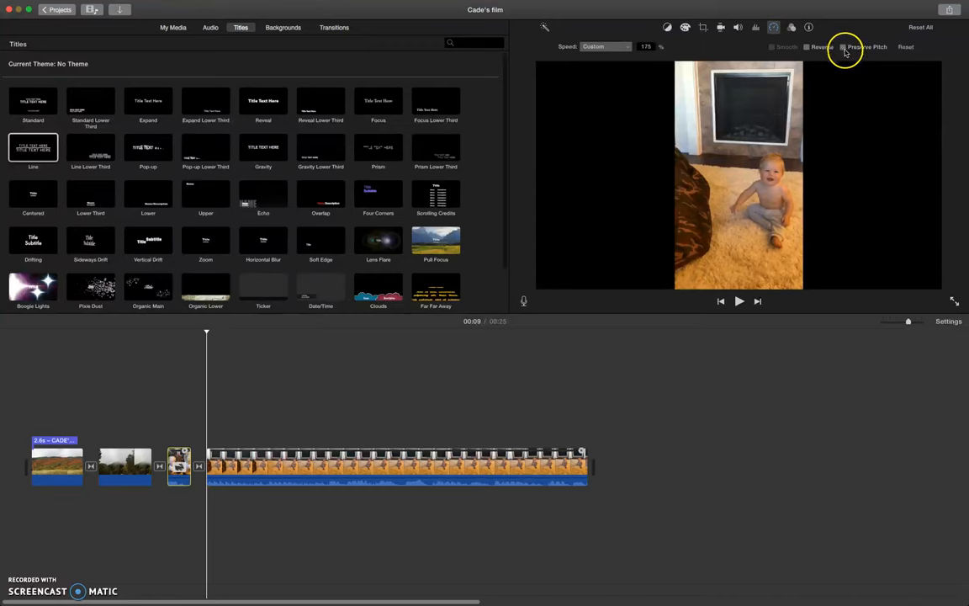
mouse_move(844, 47)
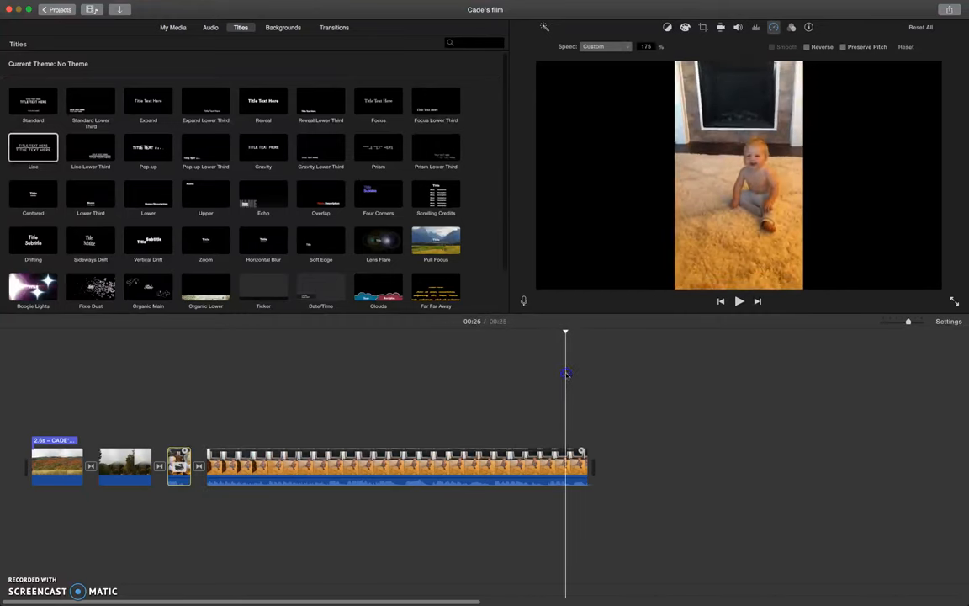
Split the long fourth clip at the 12-second point and again further along
left_click(190, 402)
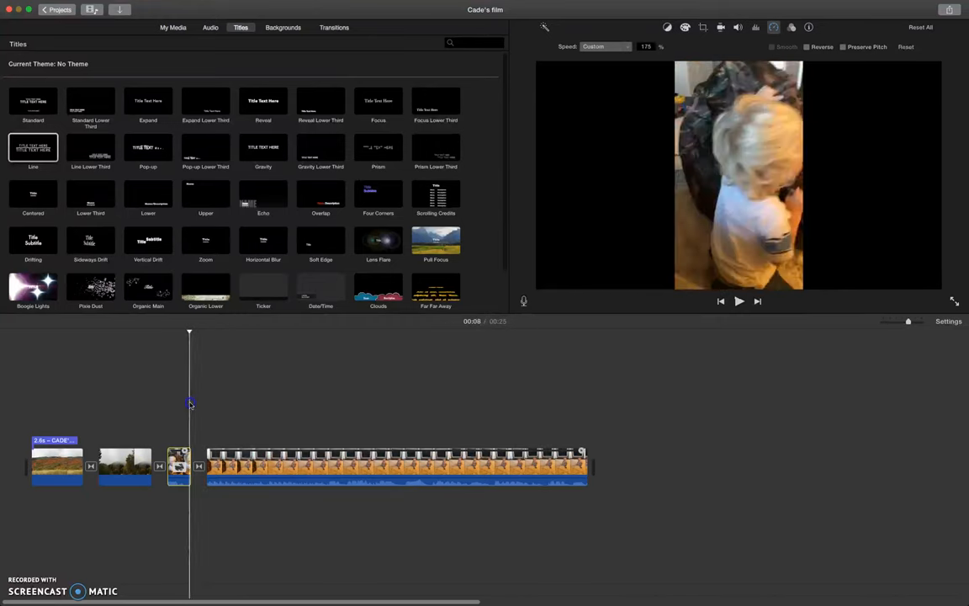
left_click_drag(189, 402, 230, 402)
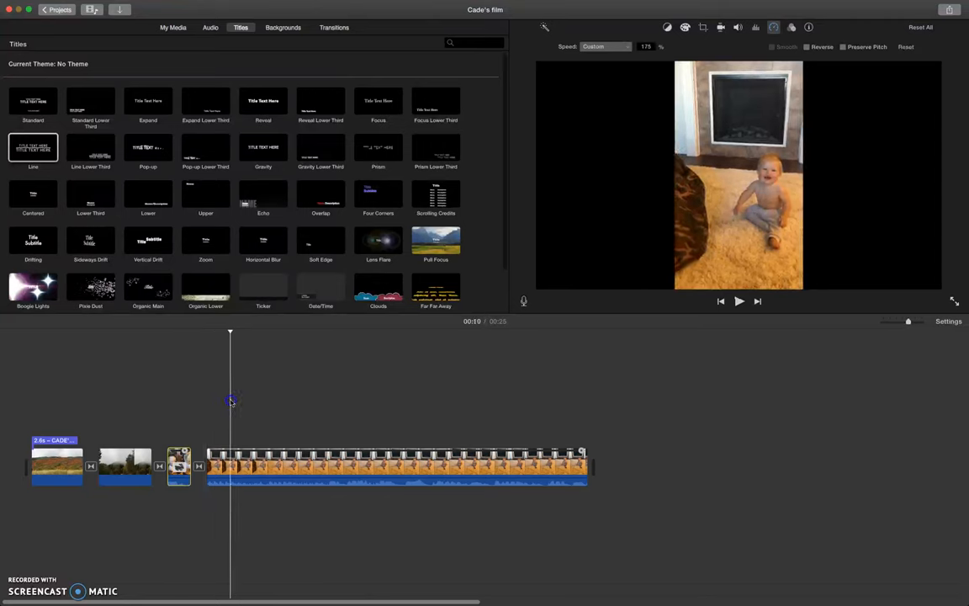
left_click(264, 458)
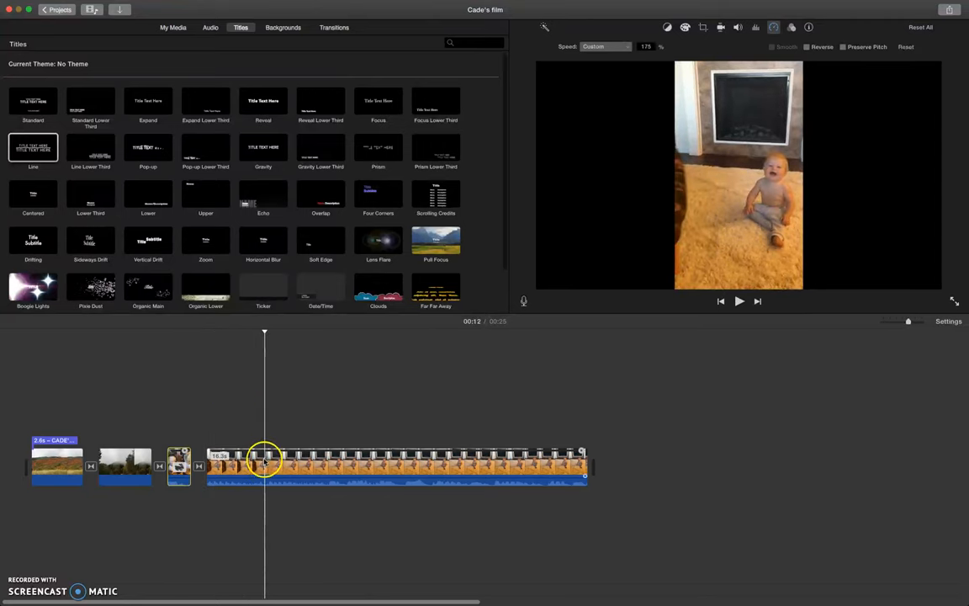
right_click(265, 463)
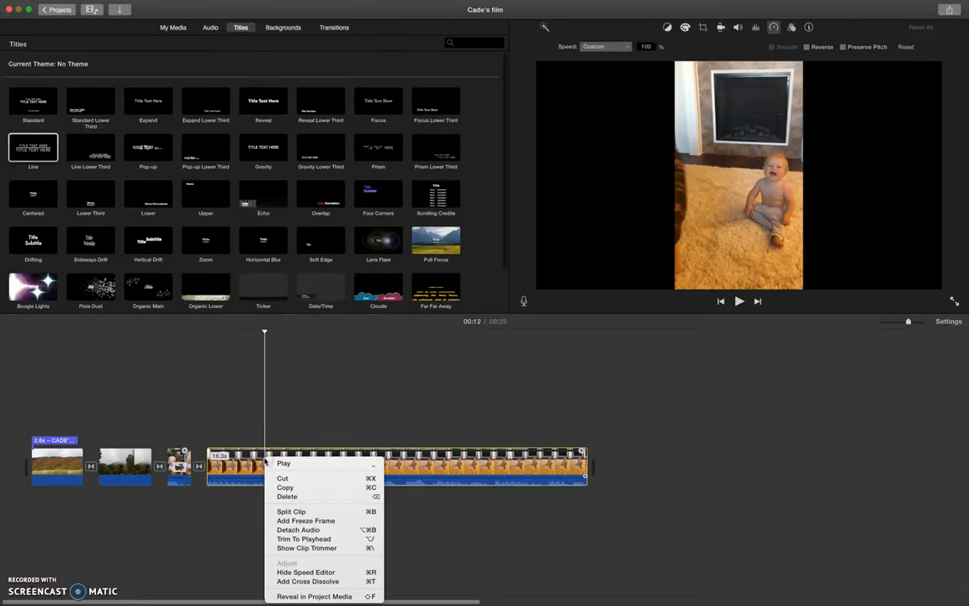
mouse_move(291, 511)
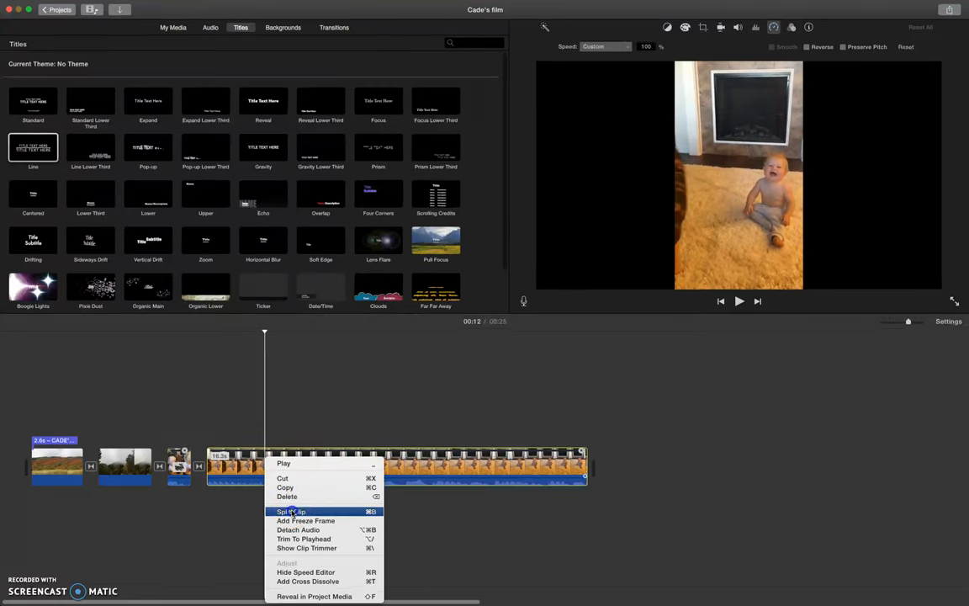
left_click(291, 511)
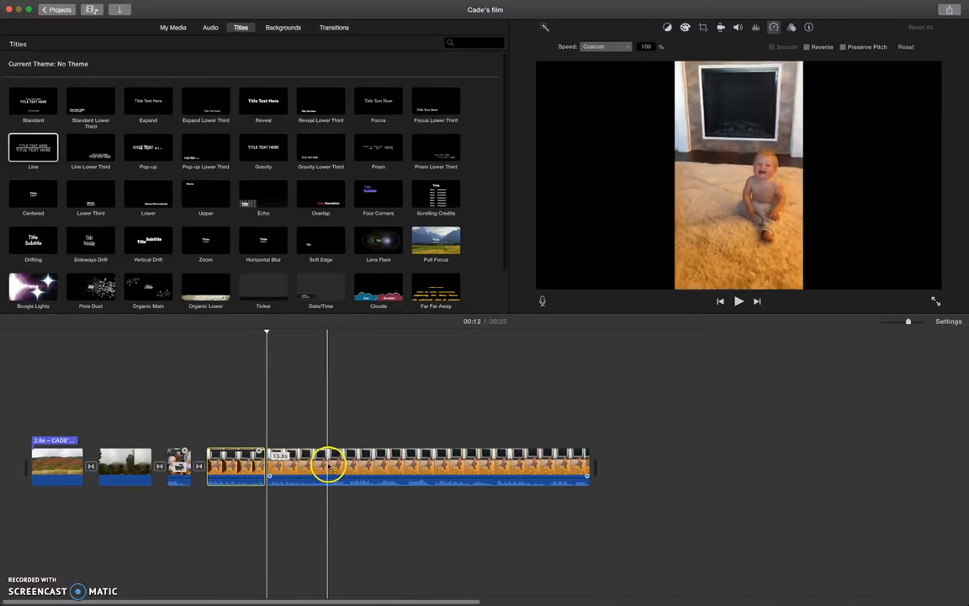
left_click(329, 466)
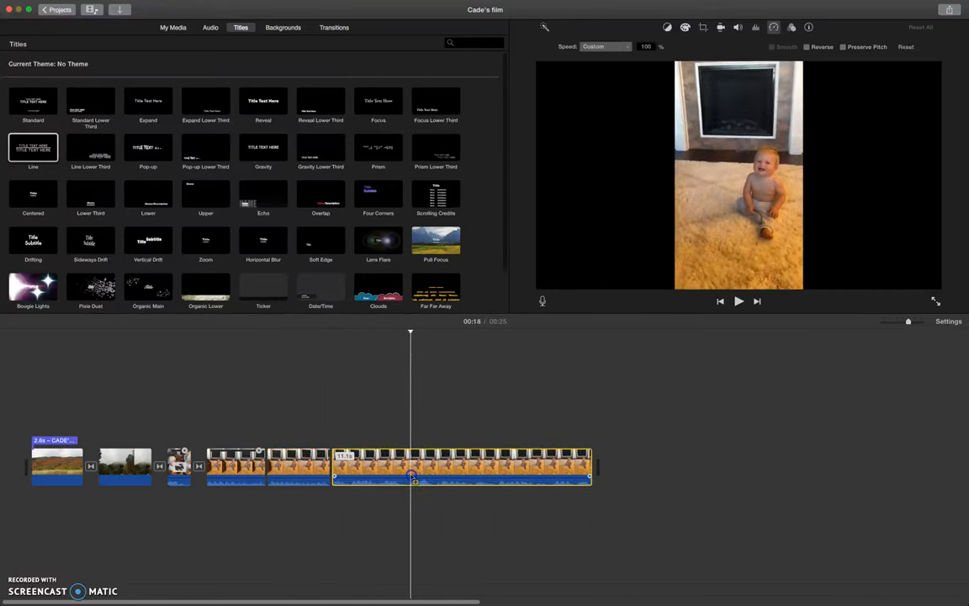
right_click(435, 479)
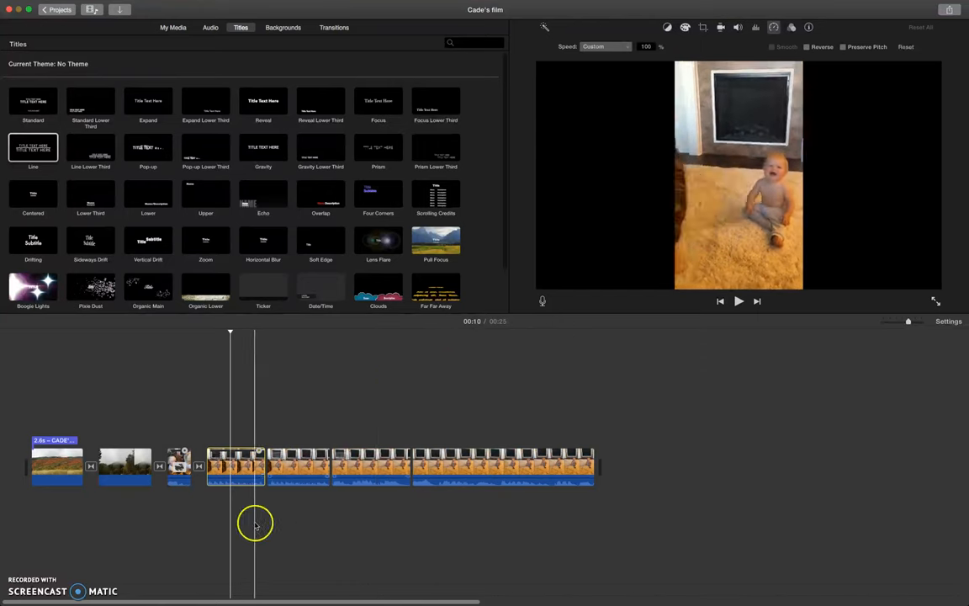
Set the second split piece to Slow and the third piece to Fast
left_click(628, 46)
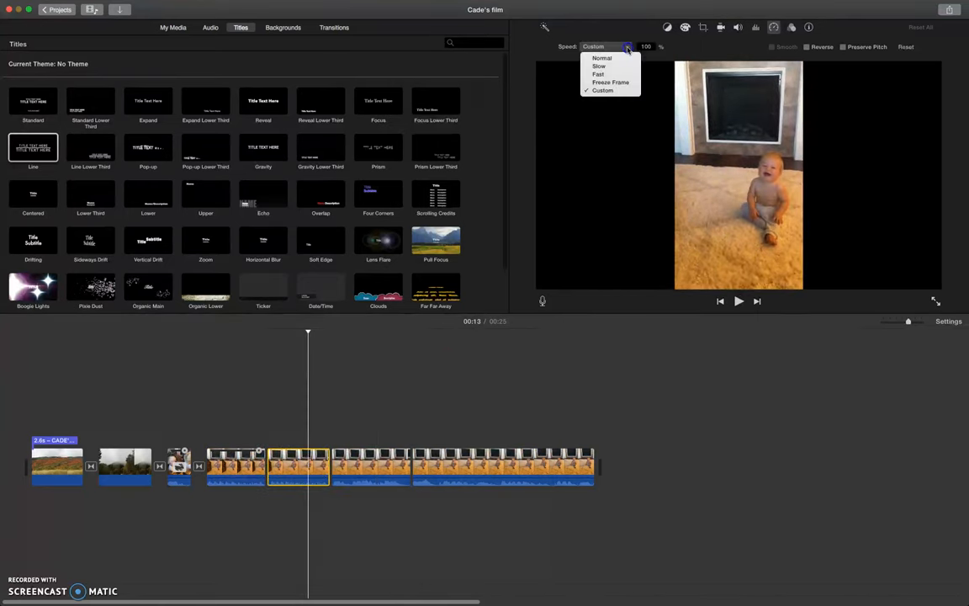
left_click(600, 66)
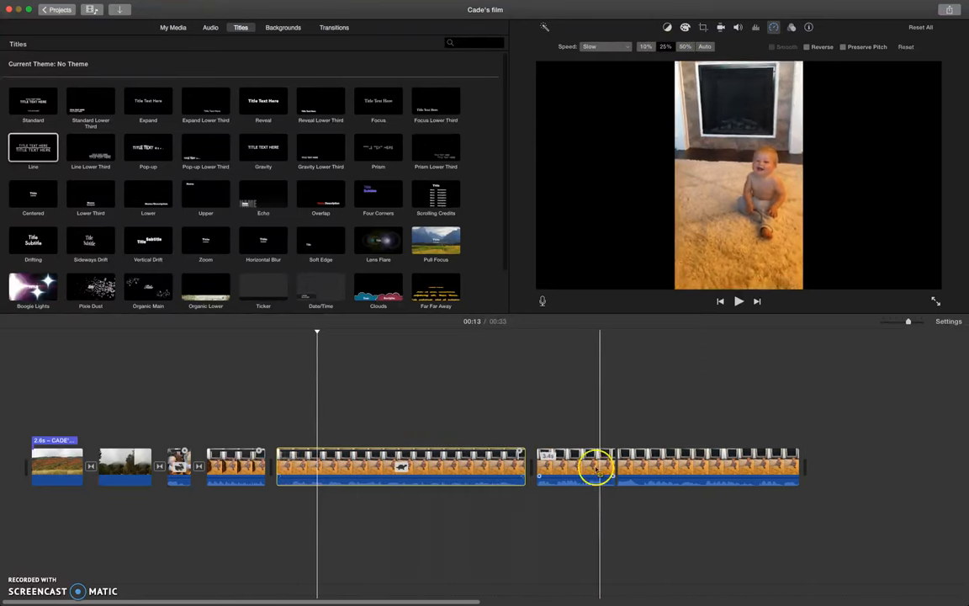
left_click(604, 46)
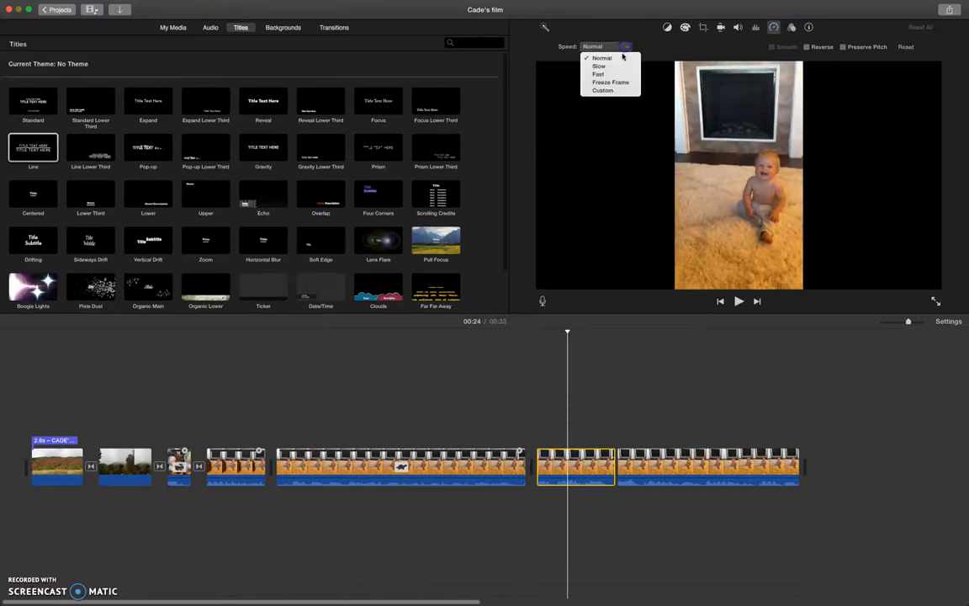
left_click(598, 74)
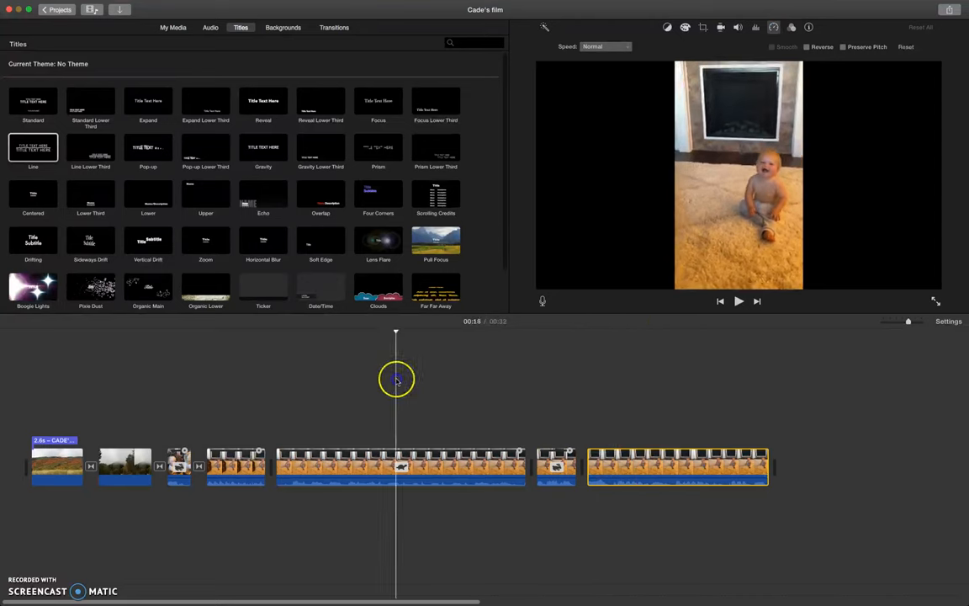
left_click(738, 301)
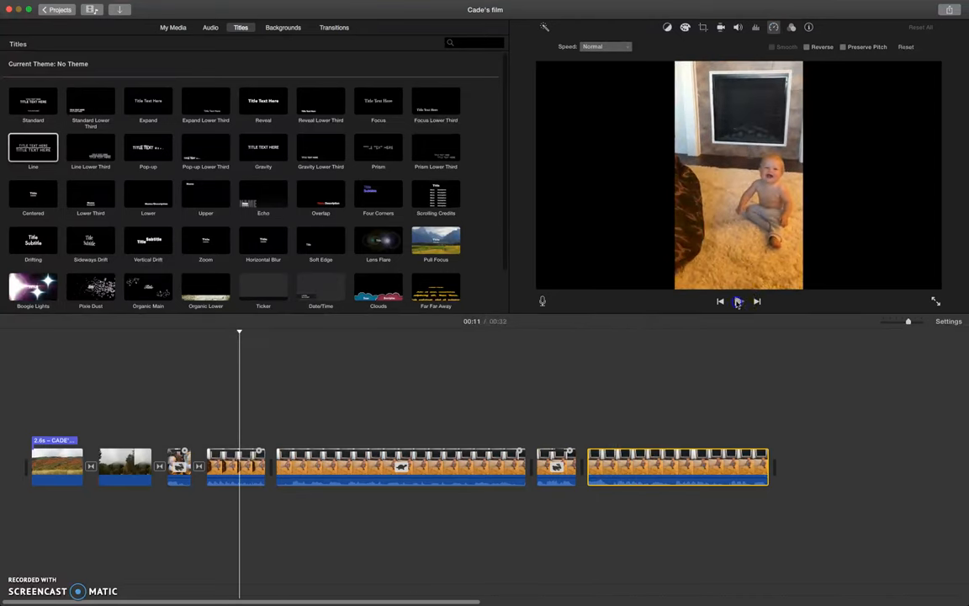
left_click(738, 301)
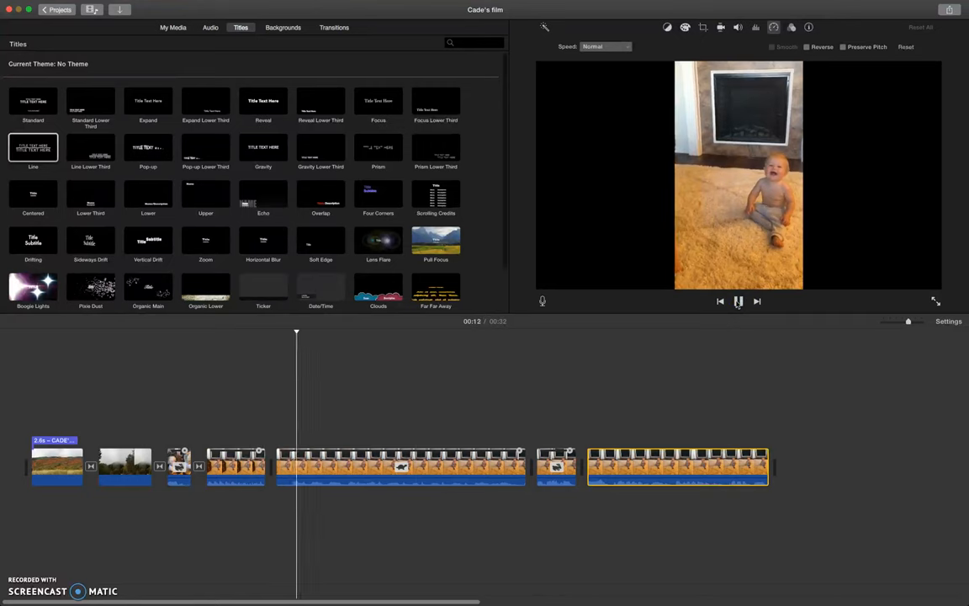
left_click(738, 301)
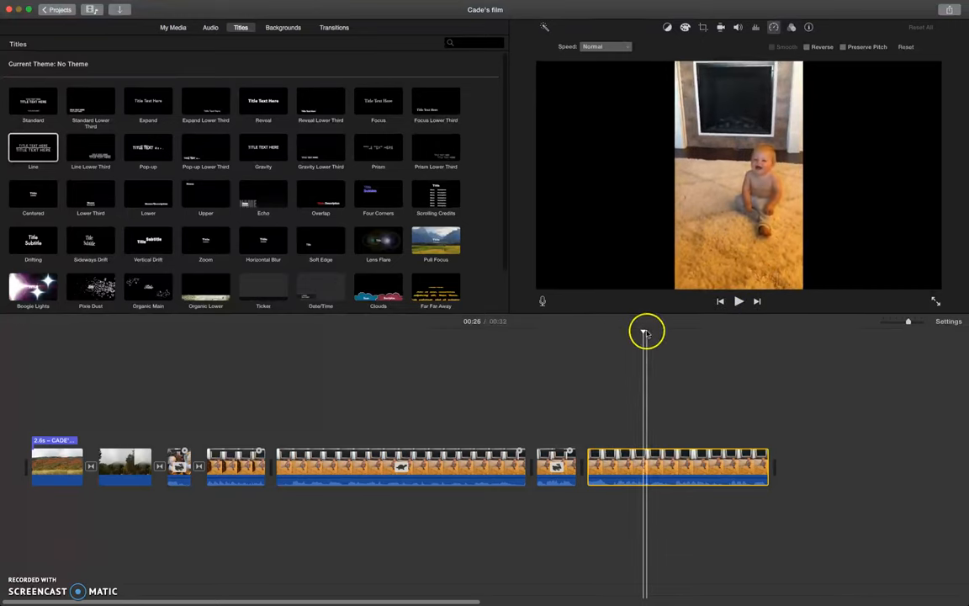
left_click_drag(646, 332, 307, 366)
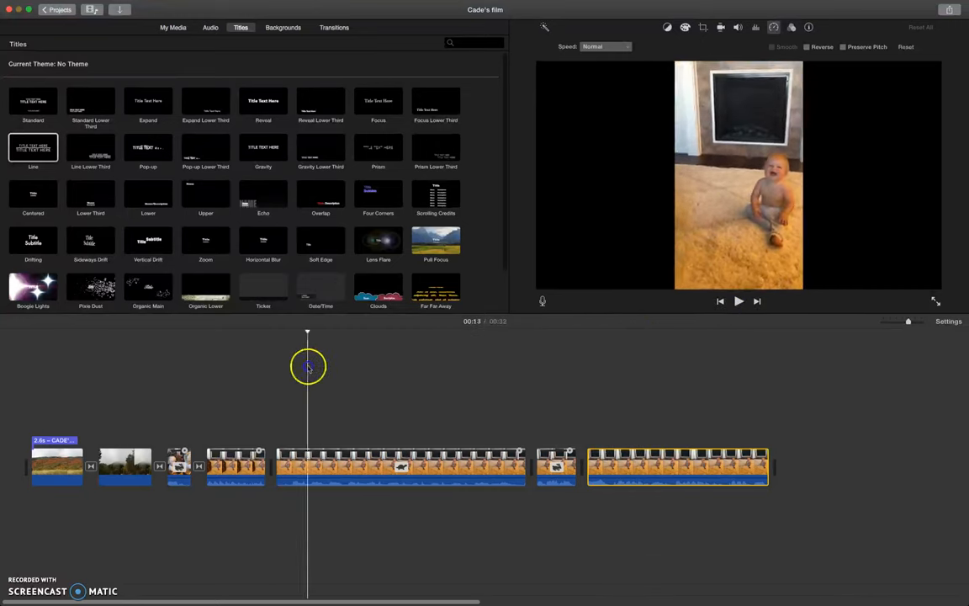
left_click(573, 389)
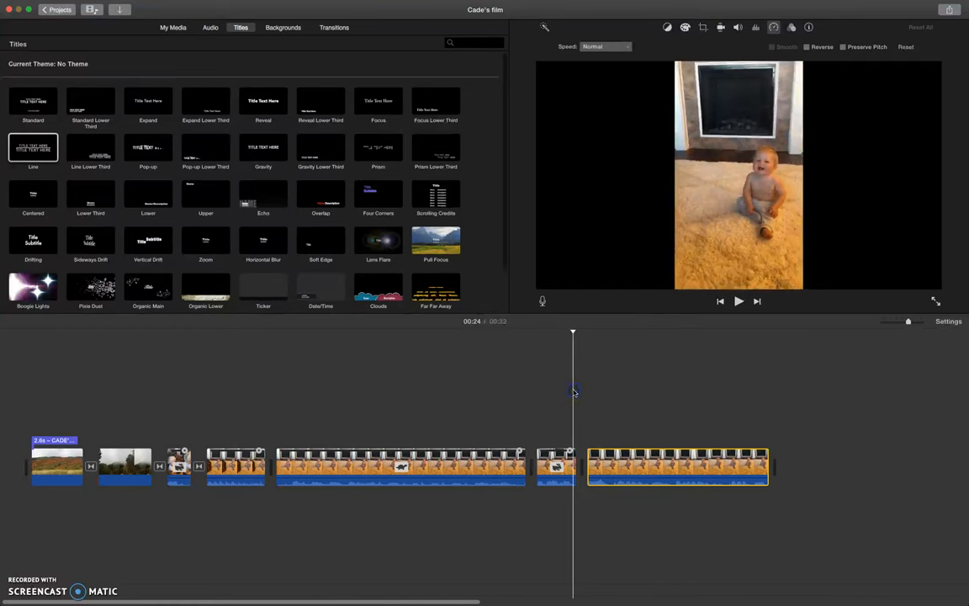